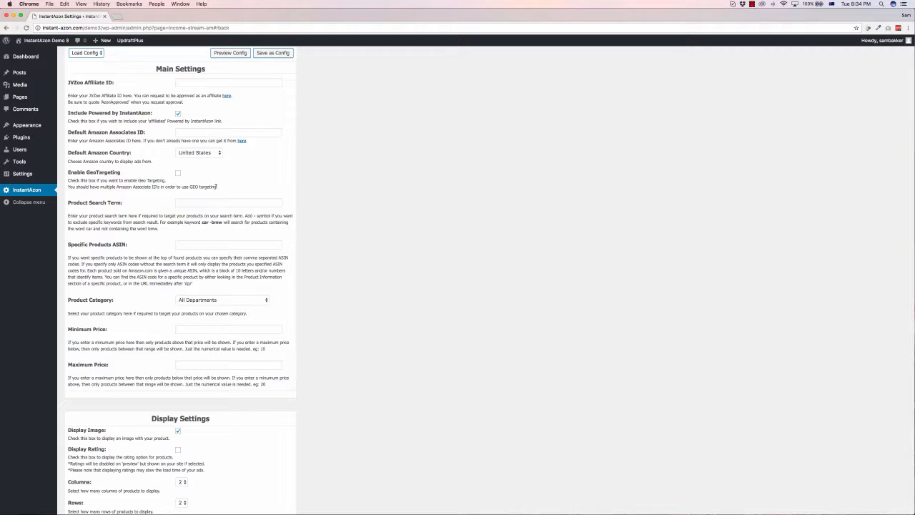
# Enter DVD as the product search term and choose Movies & TV as the category
pyautogui.scroll(-3)
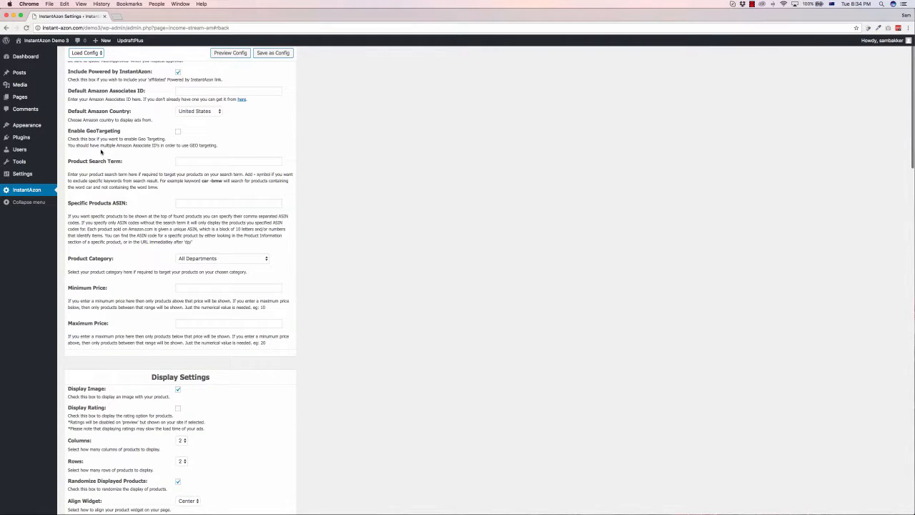
pyautogui.write('T')
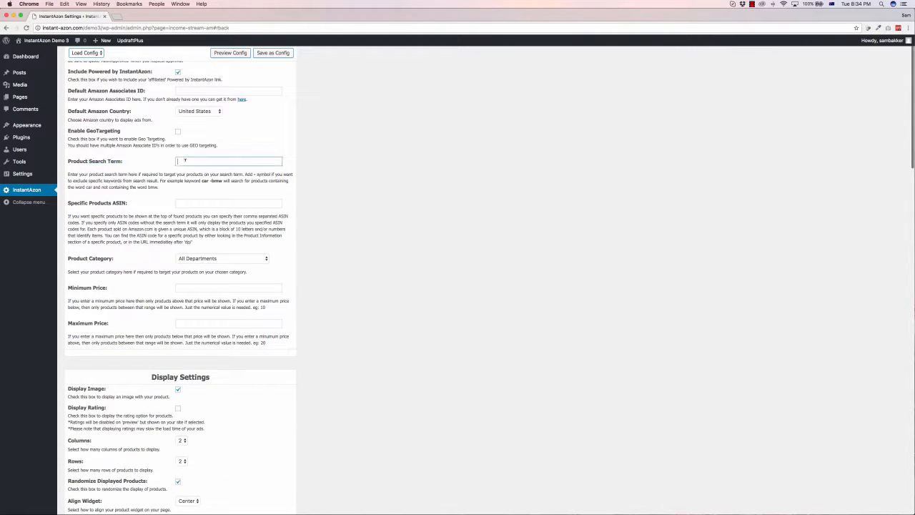
pyautogui.write('DVD')
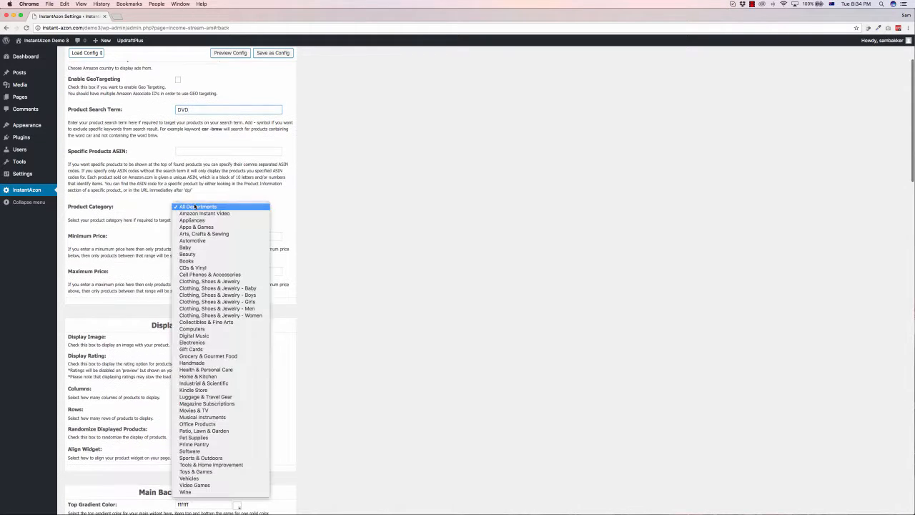
pyautogui.moveTo(197, 423)
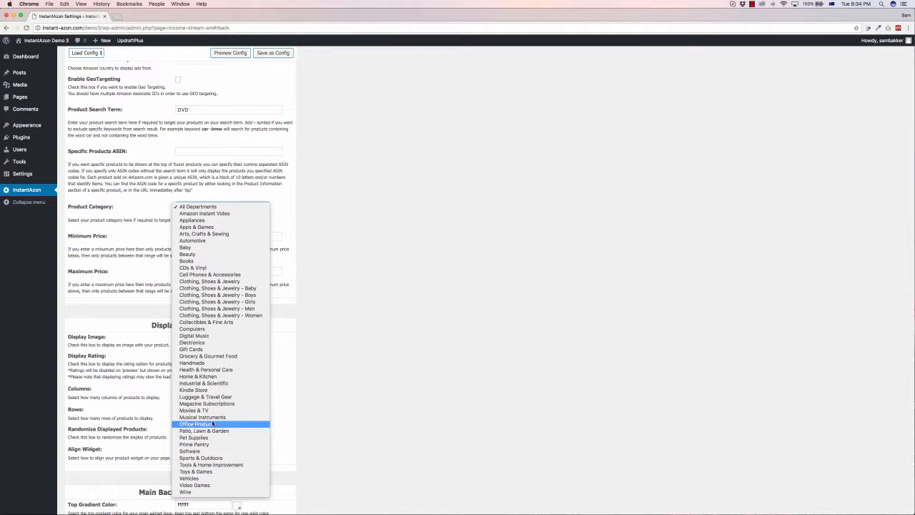
pyautogui.click(195, 409)
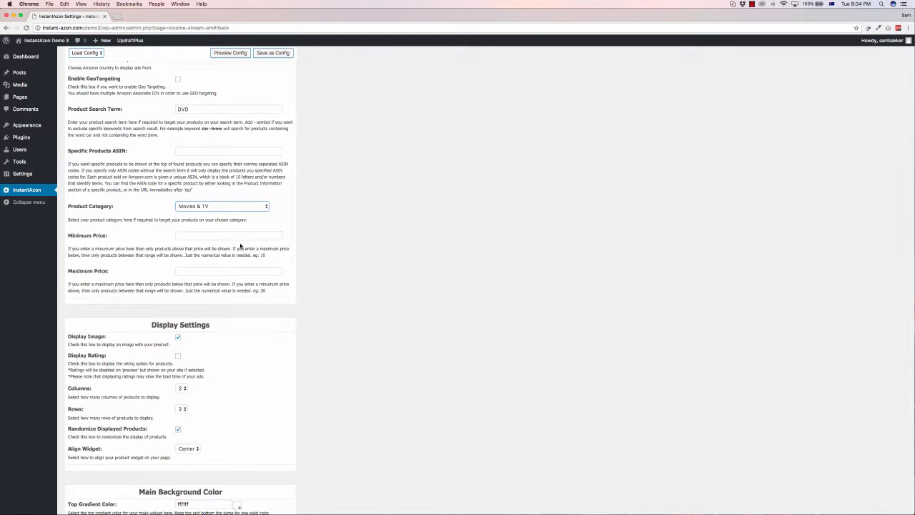
# Set the product grid display to 4 columns and 3 rows
pyautogui.scroll(-3)
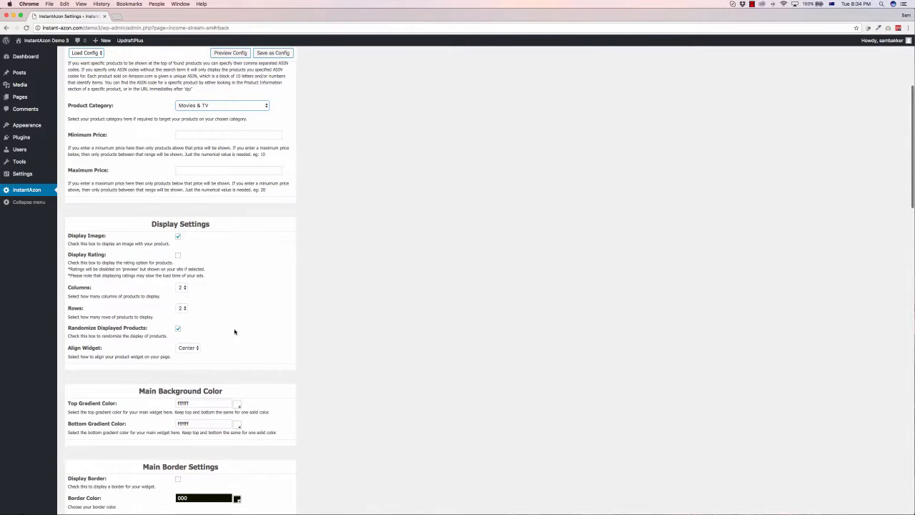
pyautogui.scroll(-3)
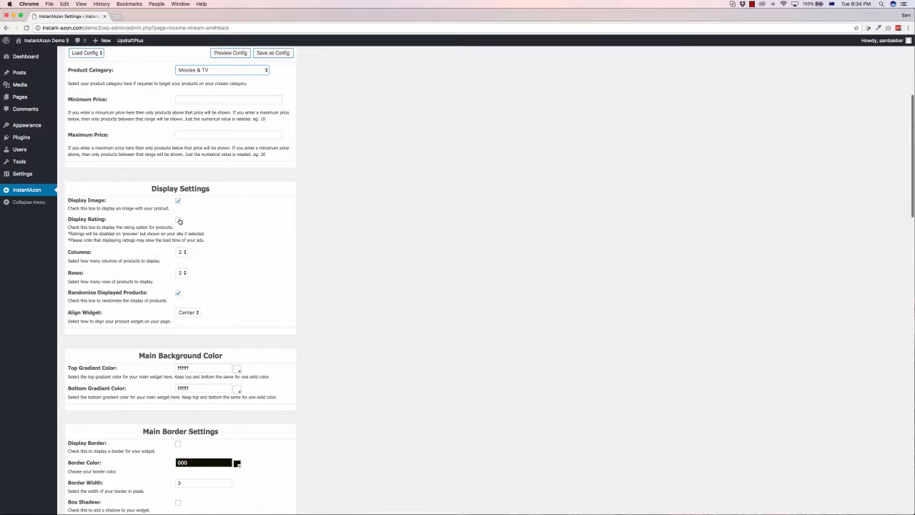
pyautogui.click(177, 220)
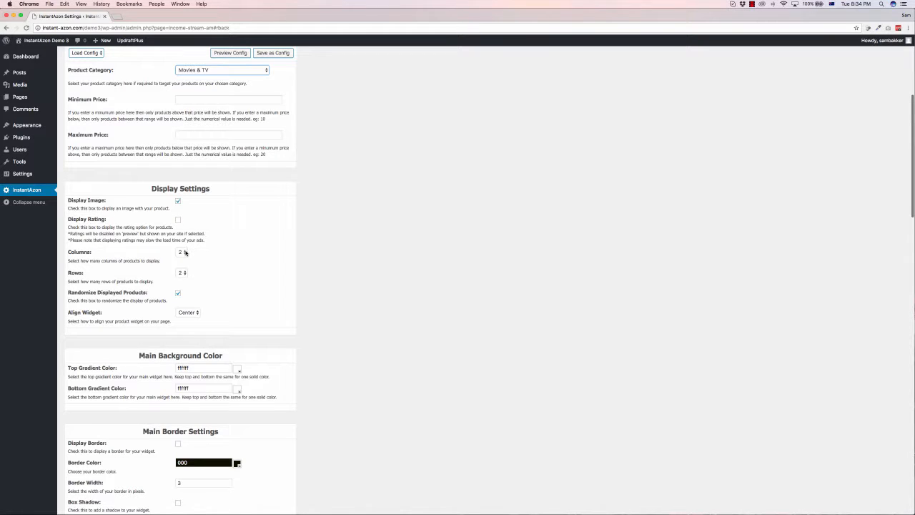
pyautogui.click(180, 251)
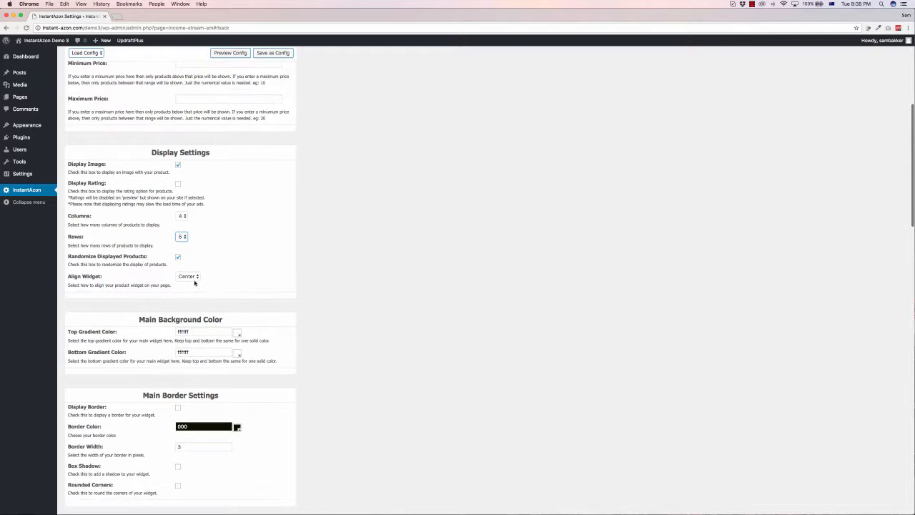
pyautogui.scroll(-3)
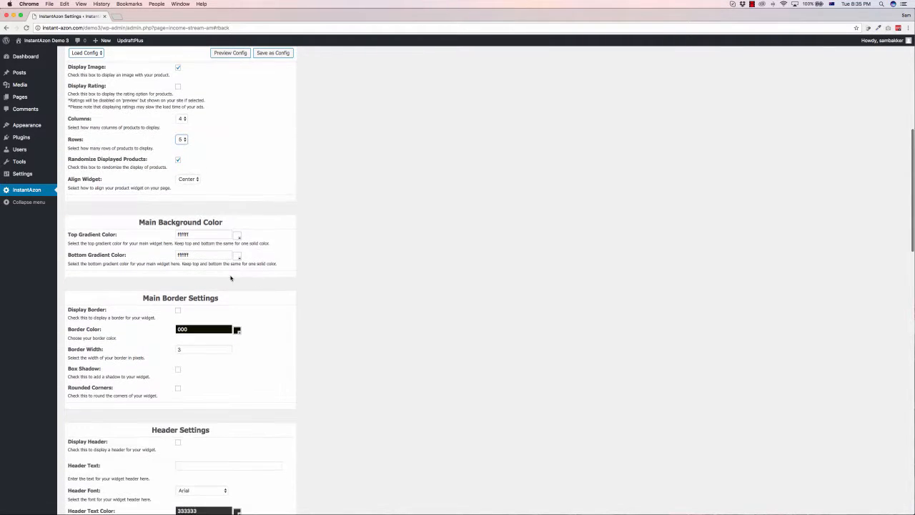
pyautogui.scroll(-3)
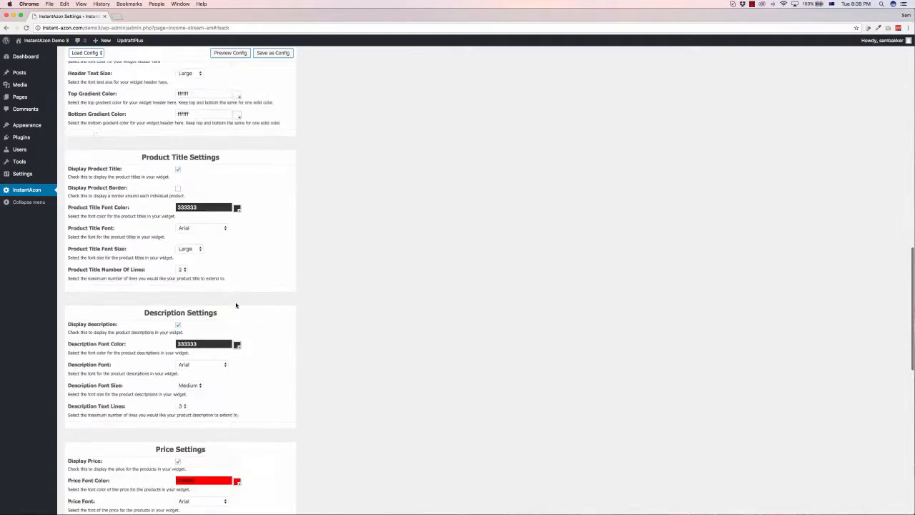
pyautogui.scroll(-3)
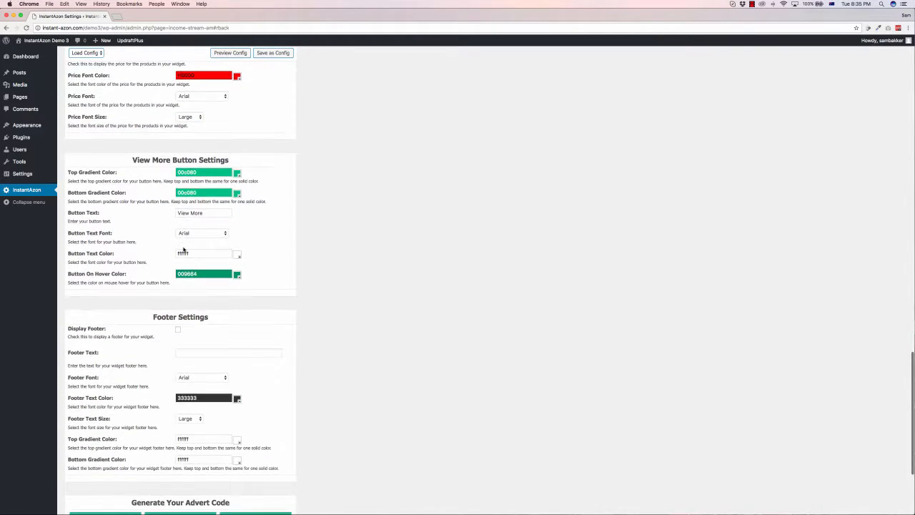
pyautogui.scroll(-3)
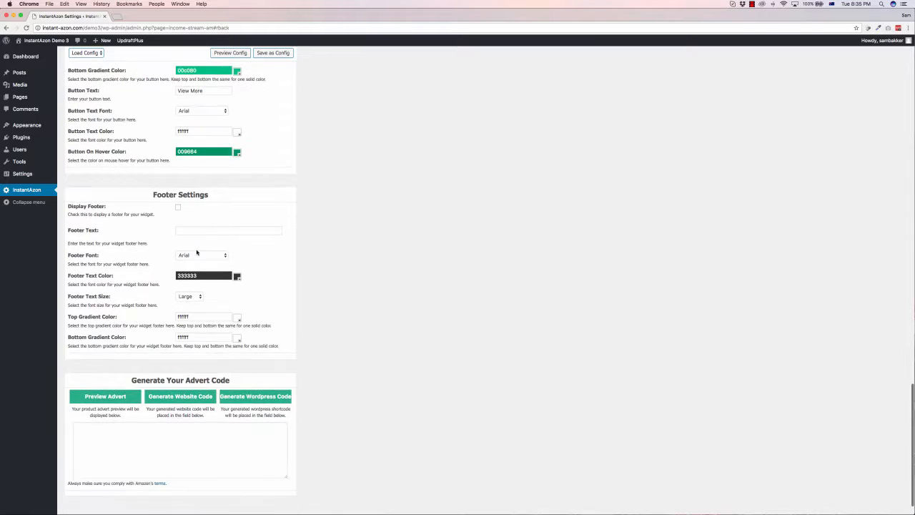
pyautogui.scroll(-3)
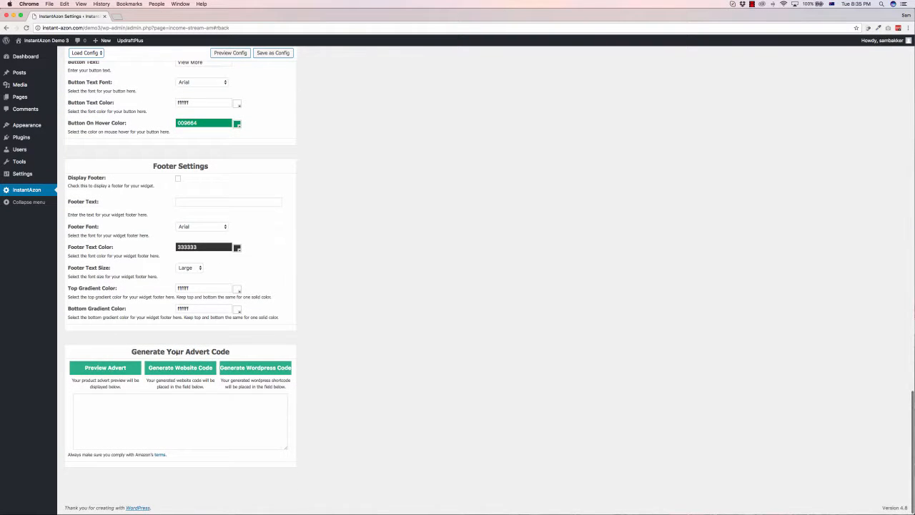
pyautogui.click(255, 368)
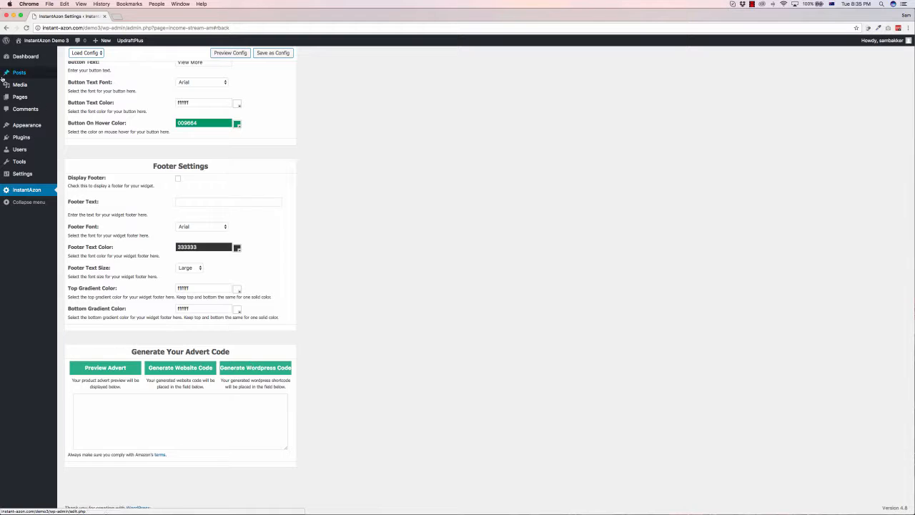
pyautogui.moveTo(20, 97)
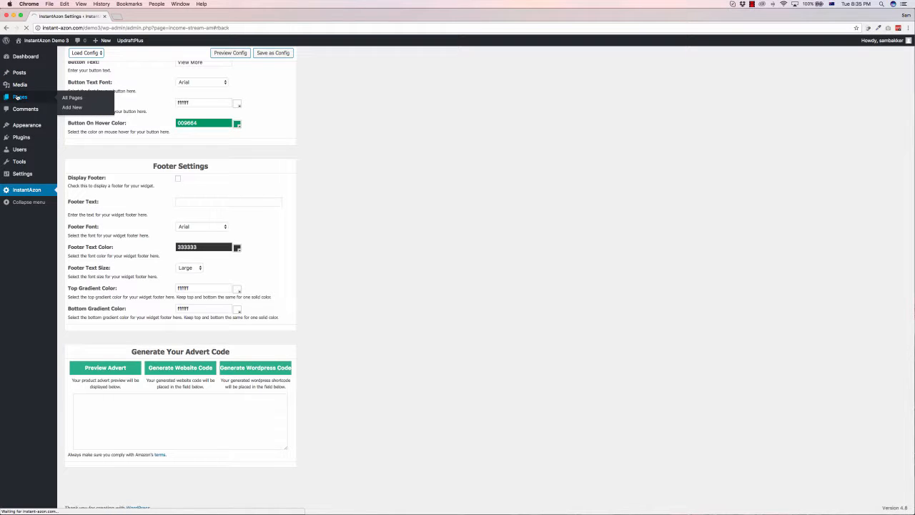
# Open the DVD New Releases page for editing from the All Pages list
pyautogui.click(72, 98)
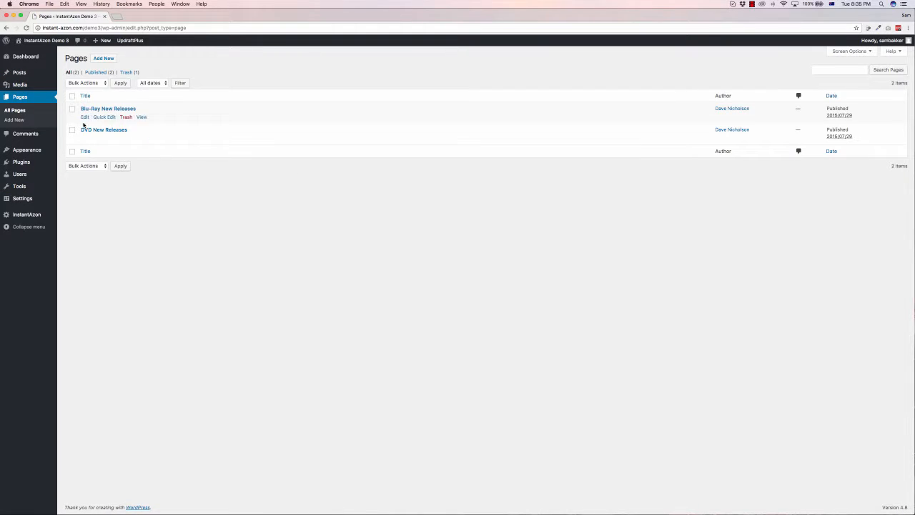
pyautogui.click(86, 138)
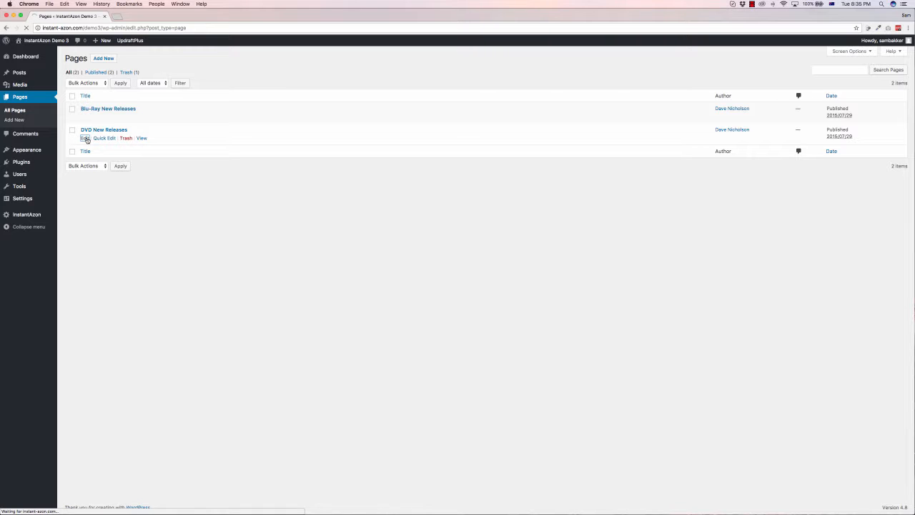
pyautogui.click(86, 137)
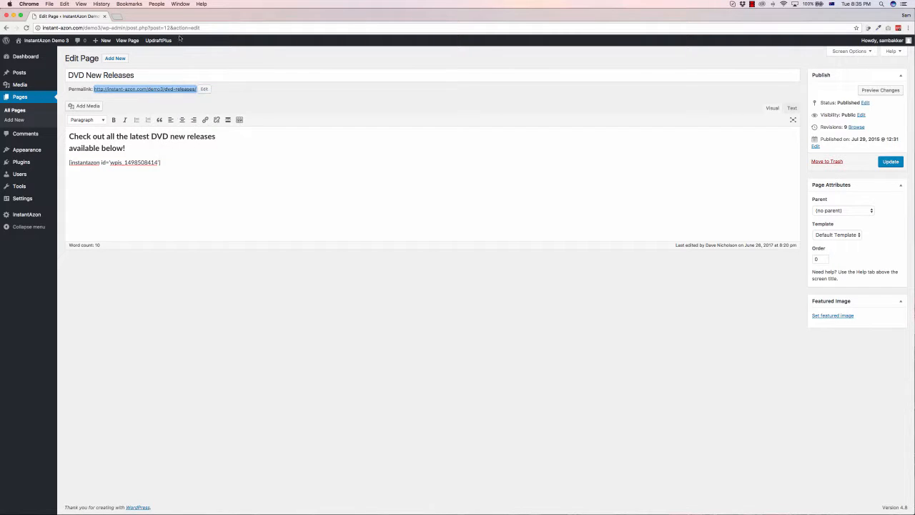
# View the live DVD New Releases page with its rendered grid of DVD products and prices
pyautogui.click(127, 40)
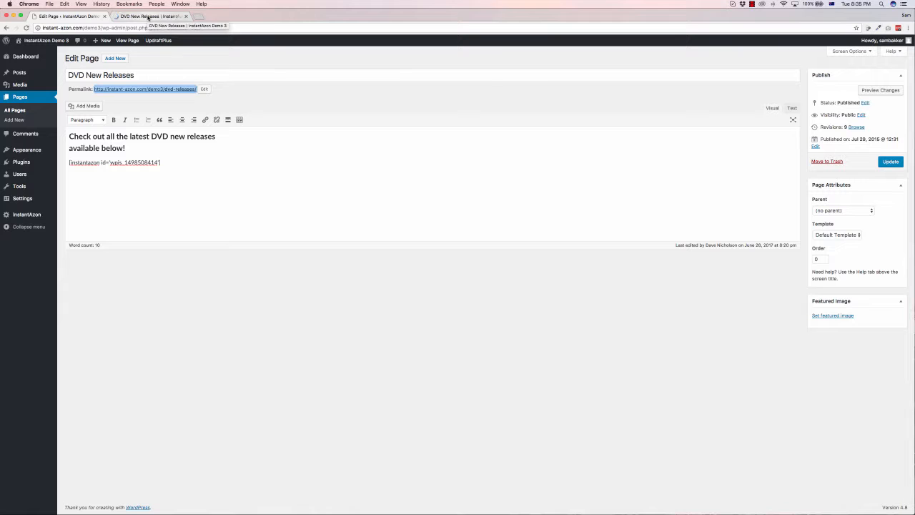
pyautogui.click(150, 16)
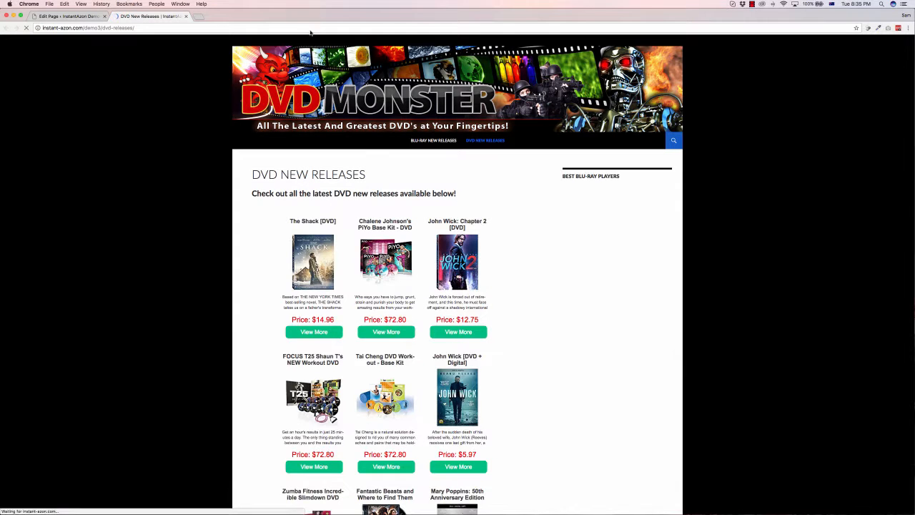
pyautogui.scroll(-3)
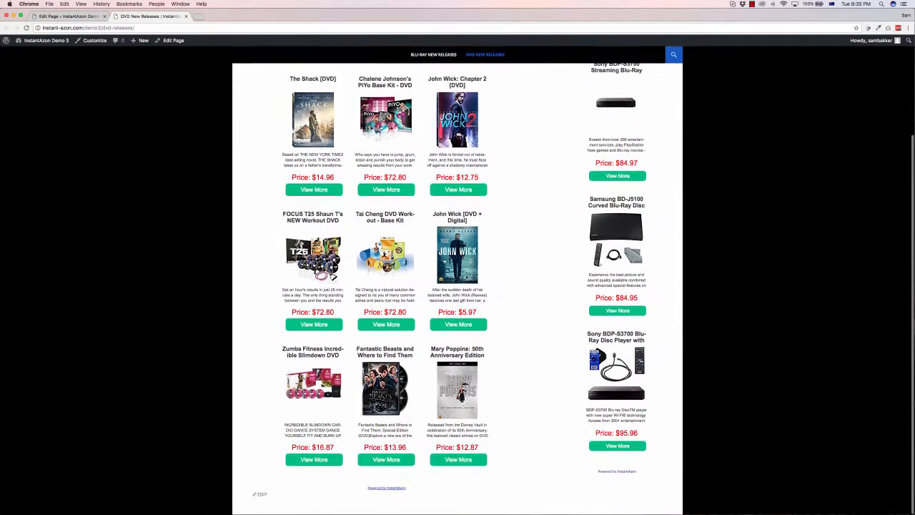